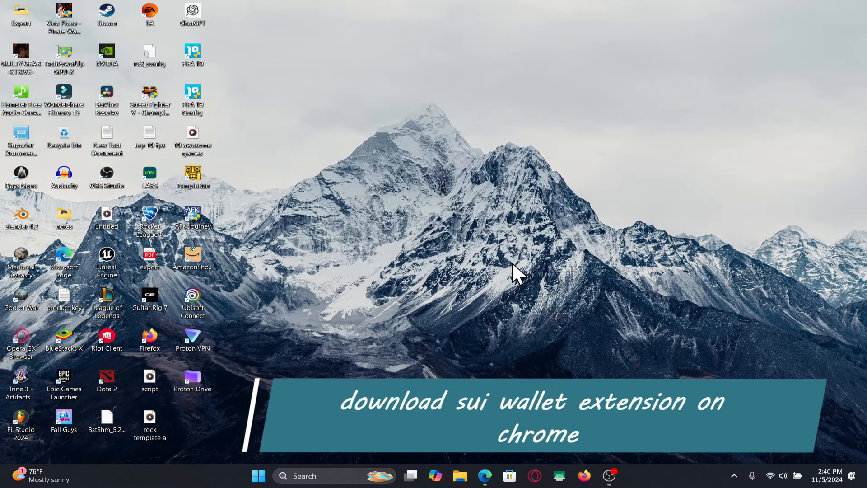
mouse_move(444, 260)
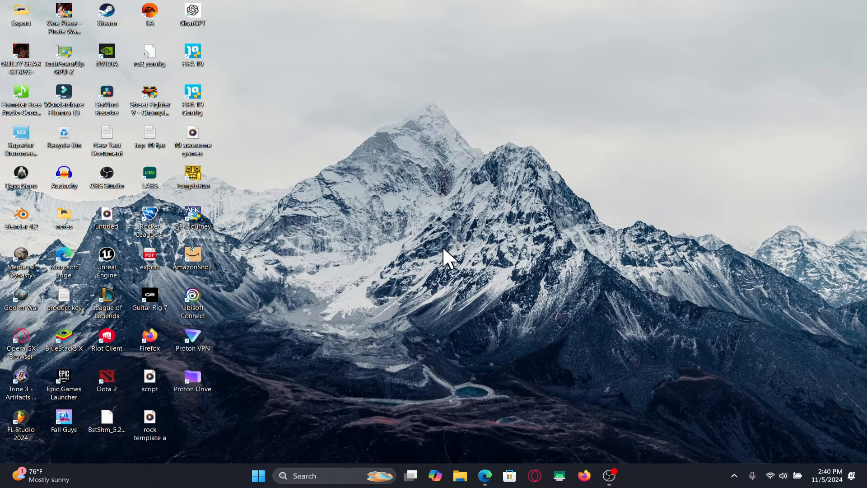
mouse_move(435, 259)
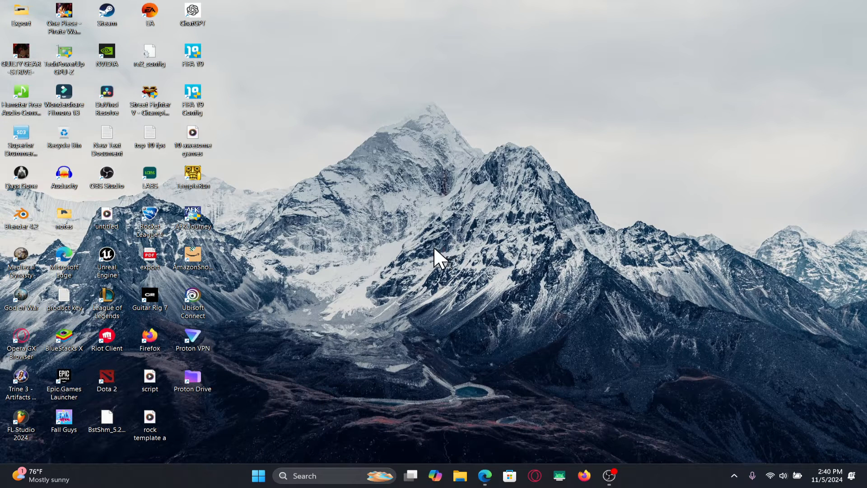
mouse_move(463, 272)
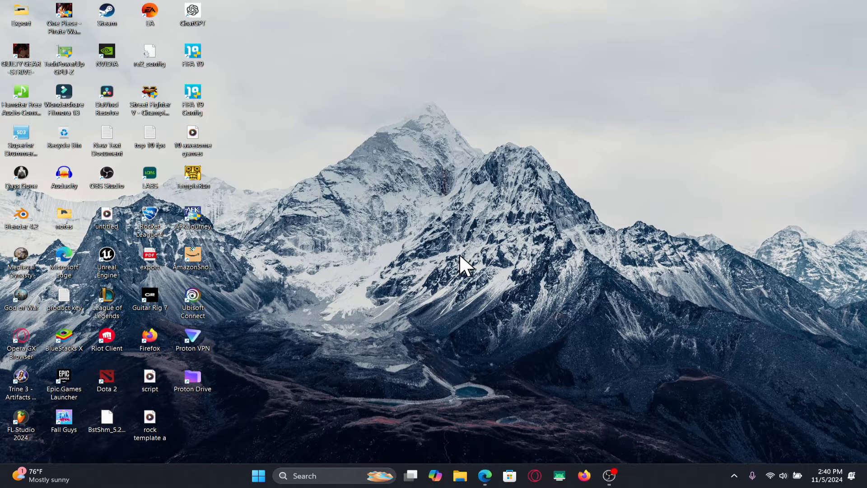
mouse_move(107, 282)
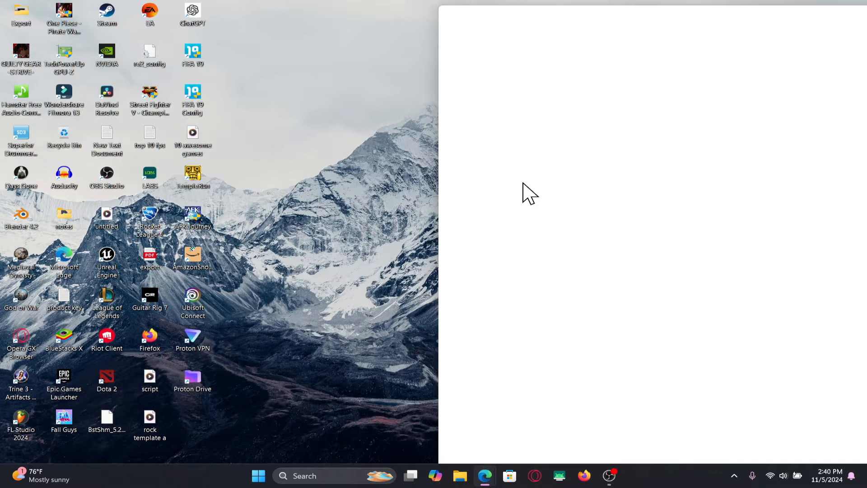
Enter "chr" in the address bar to bring up the Chrome Web Store suggestion
left_click(485, 475)
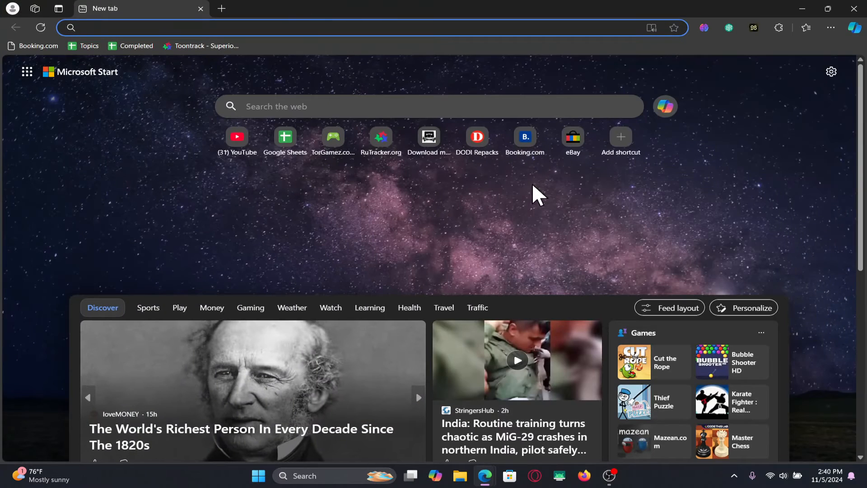
mouse_move(594, 256)
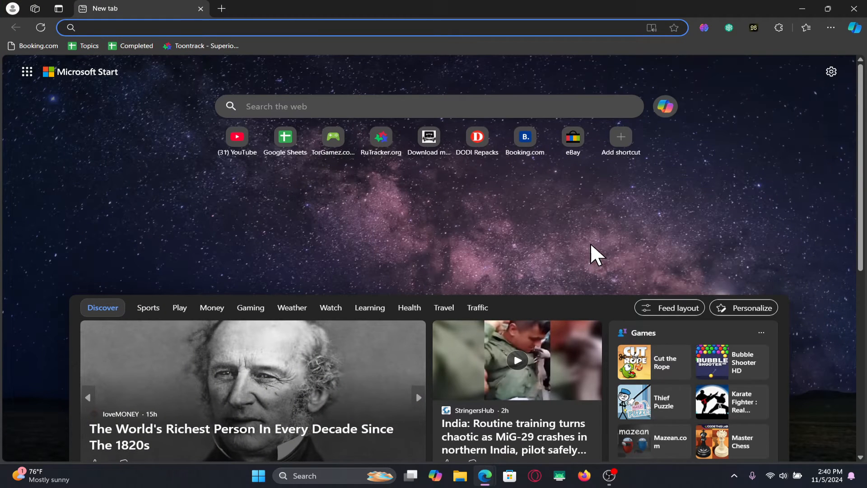
type("chr")
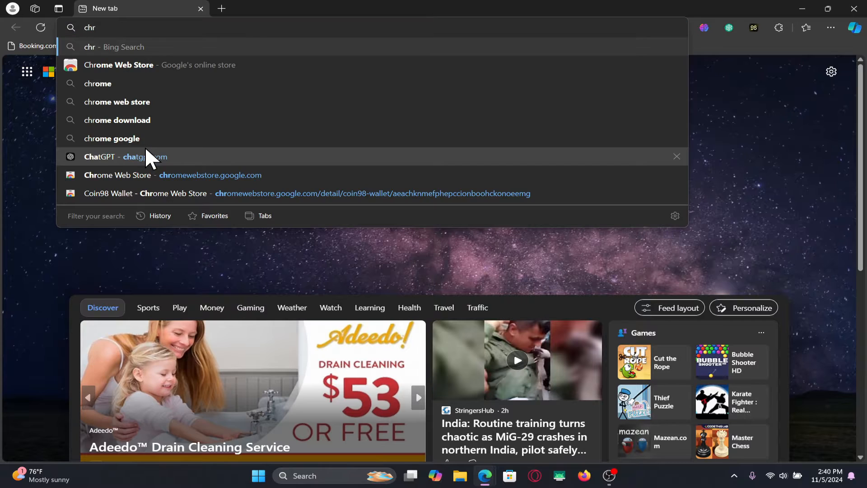
mouse_move(208, 189)
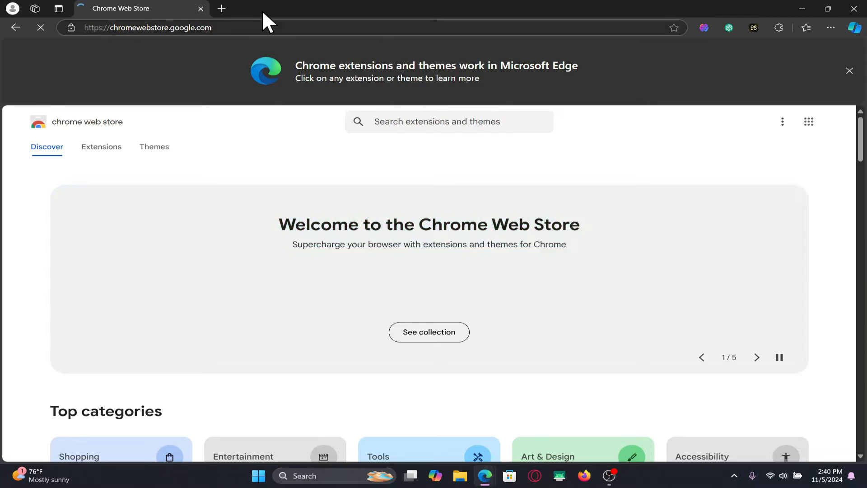
Dismiss the Edge extensions notice and search the store for "sui wa" to open Sui Wallet
left_click(848, 71)
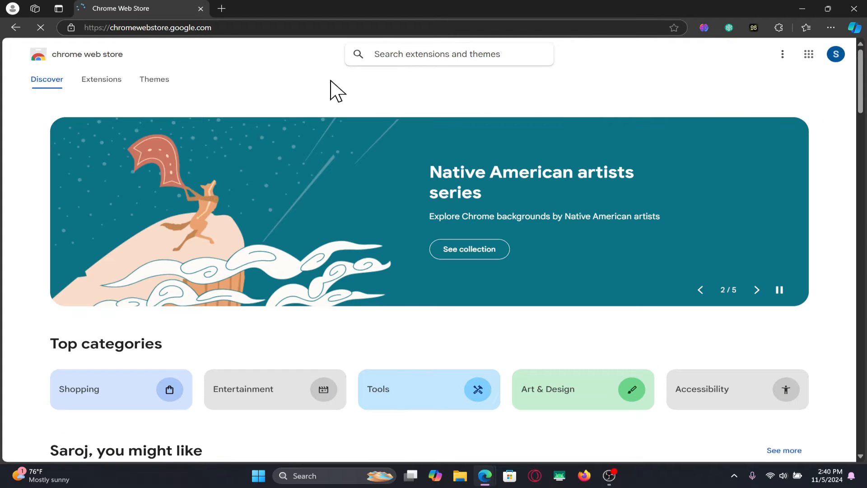
type("sui wa")
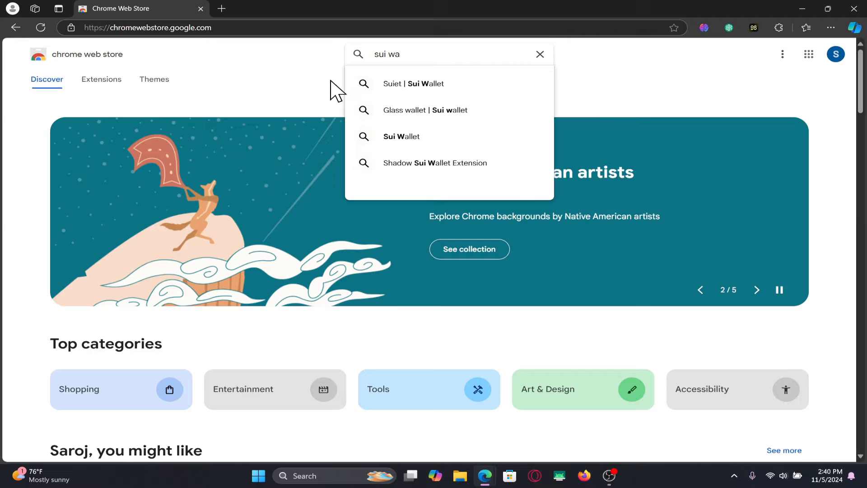
left_click(401, 136)
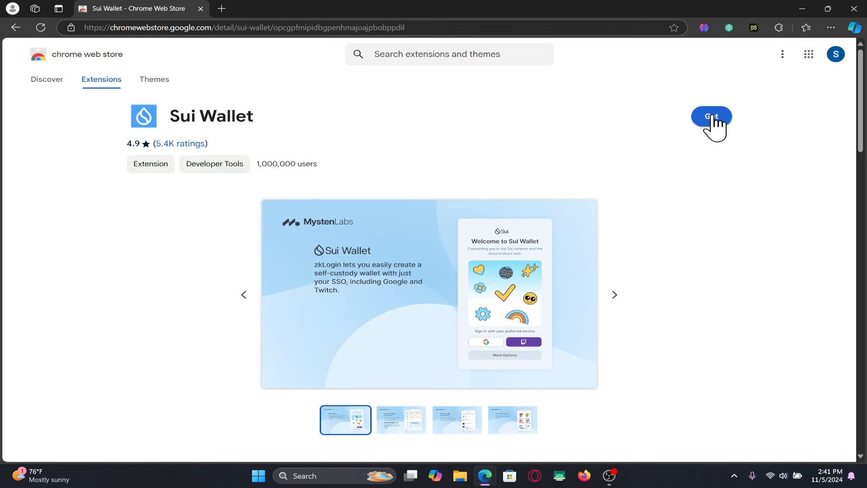
Get the Sui Wallet extension and confirm adding it to Edge
left_click(712, 116)
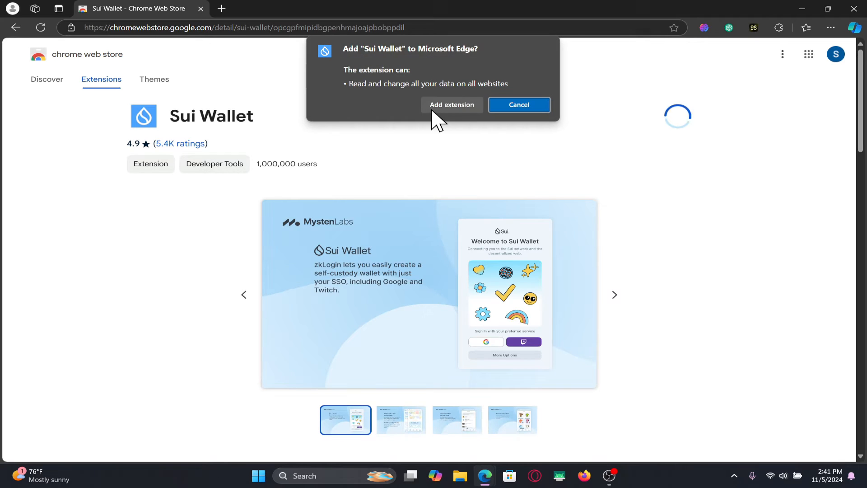
left_click(452, 104)
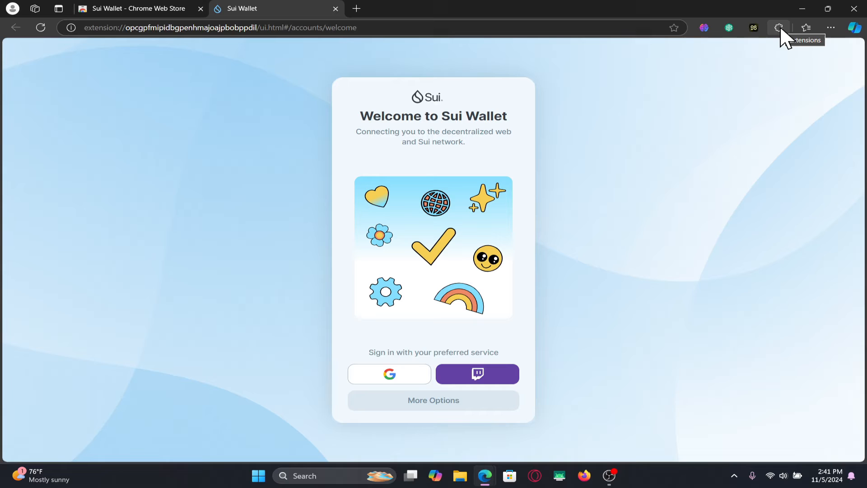
Pin Sui Wallet from the Extensions menu and close the duplicate welcome tab
left_click(778, 28)
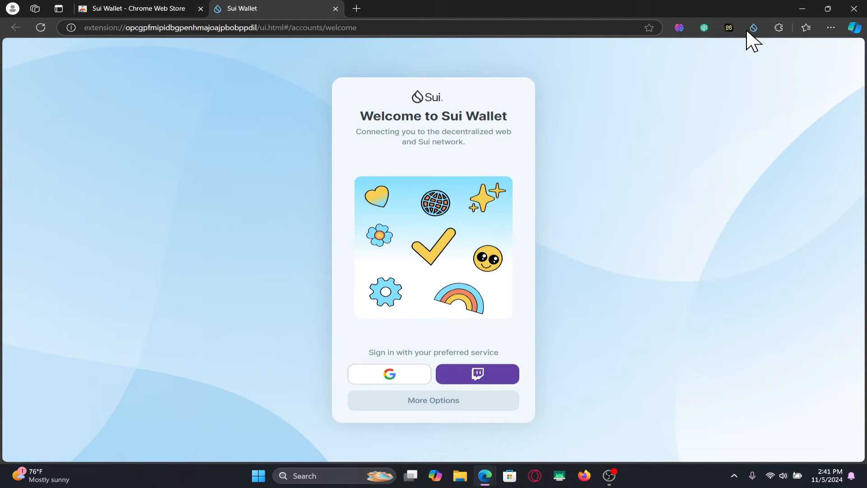
mouse_move(763, 38)
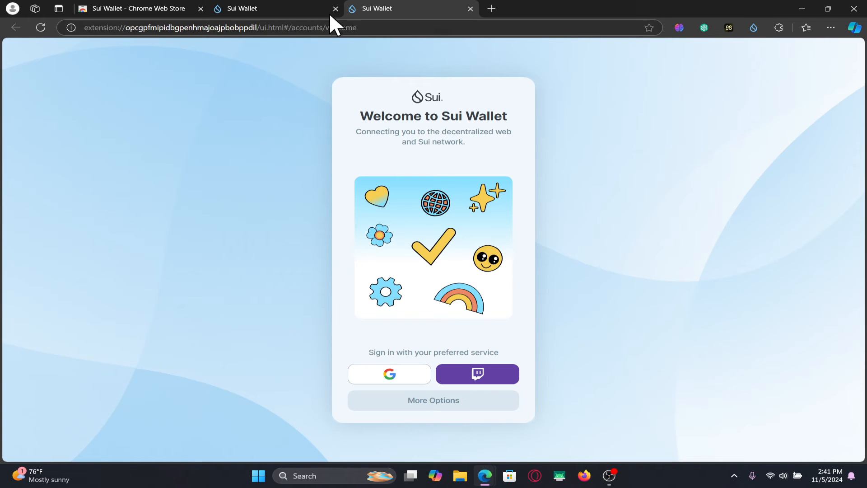
left_click(469, 9)
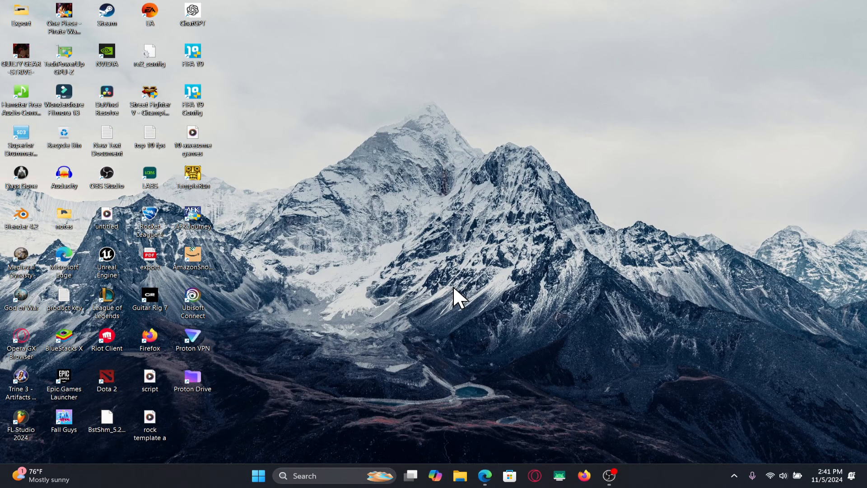
mouse_move(464, 256)
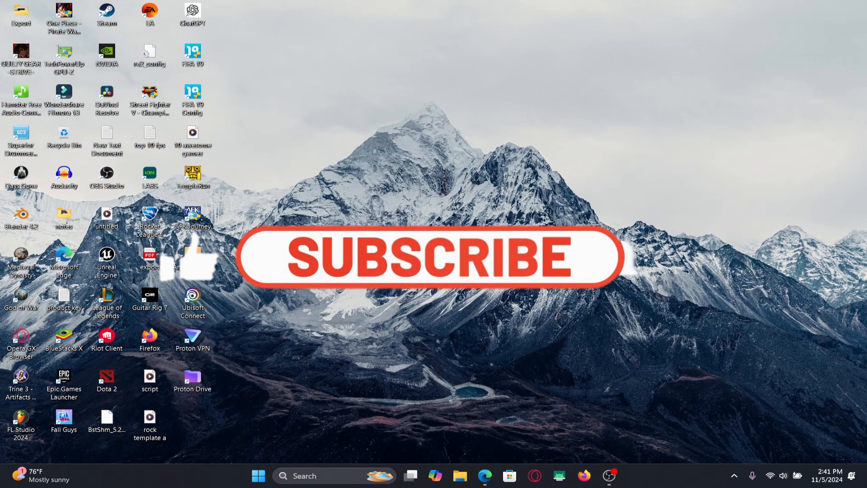
left_click(425, 258)
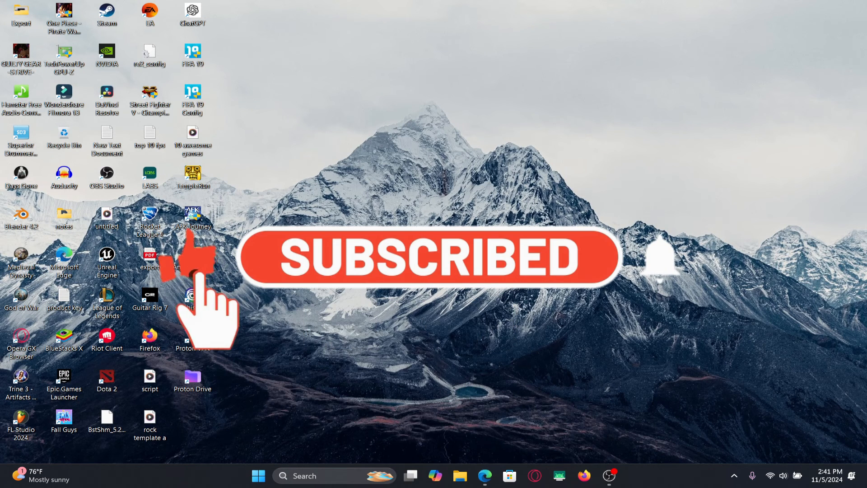